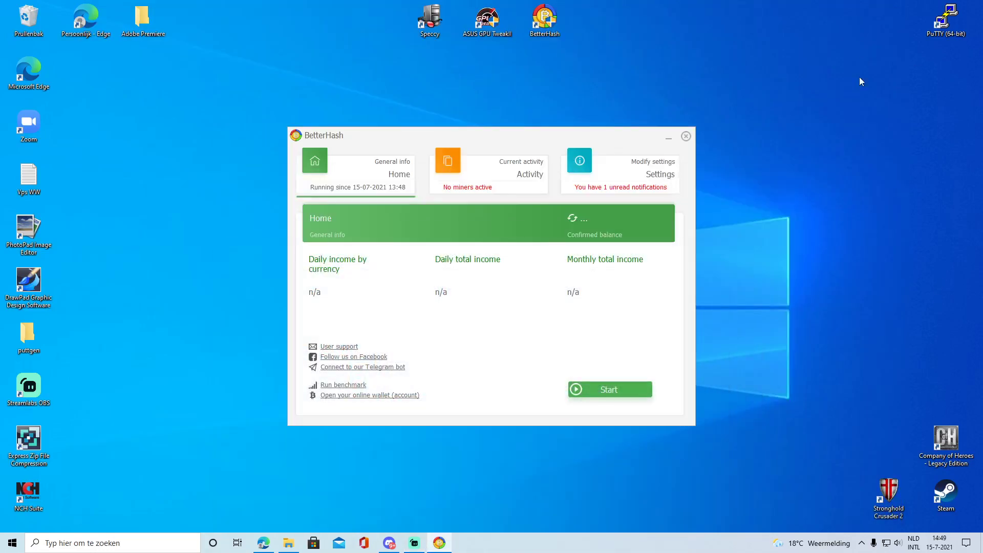
mouse_move(863, 144)
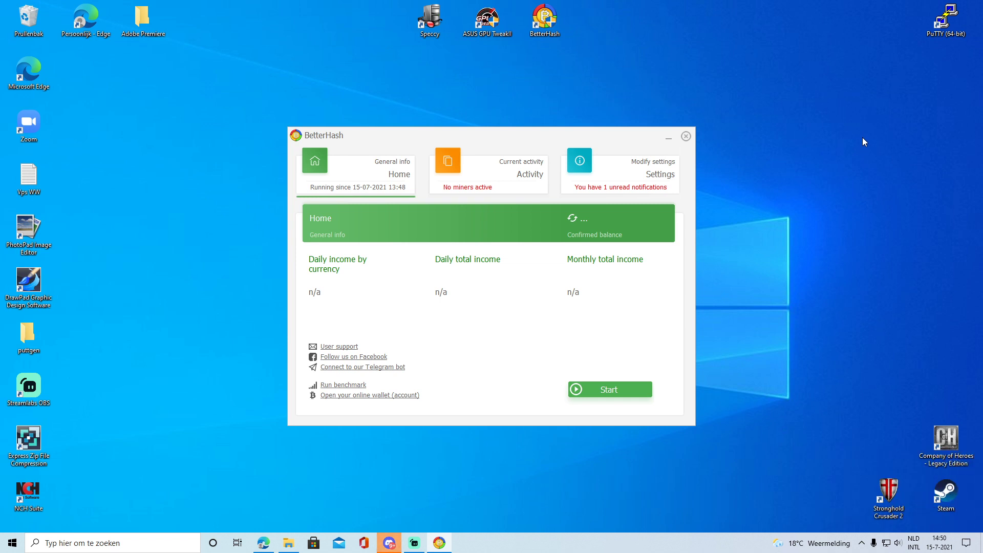
mouse_move(748, 193)
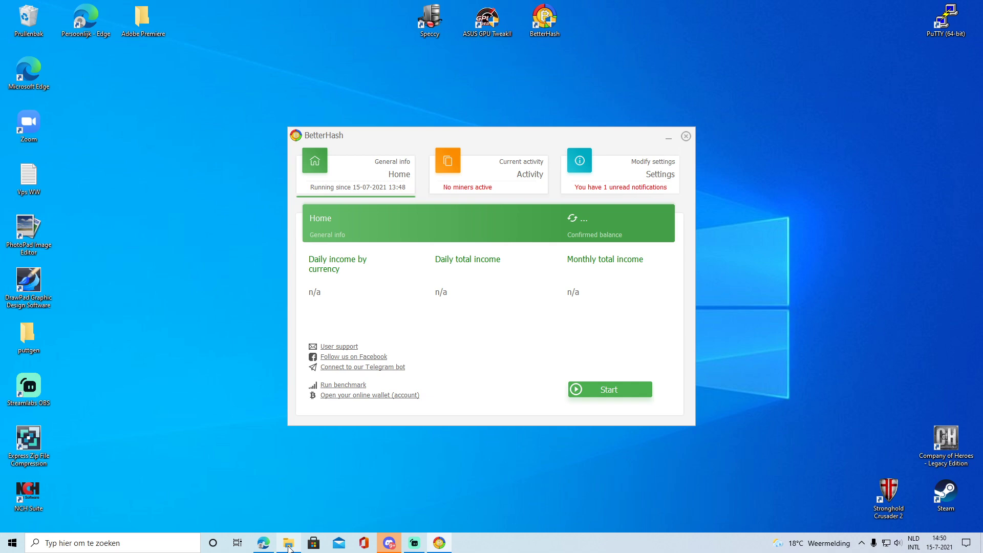
Switch to the betterhash.net tab in Edge to show the download offer.
left_click(262, 543)
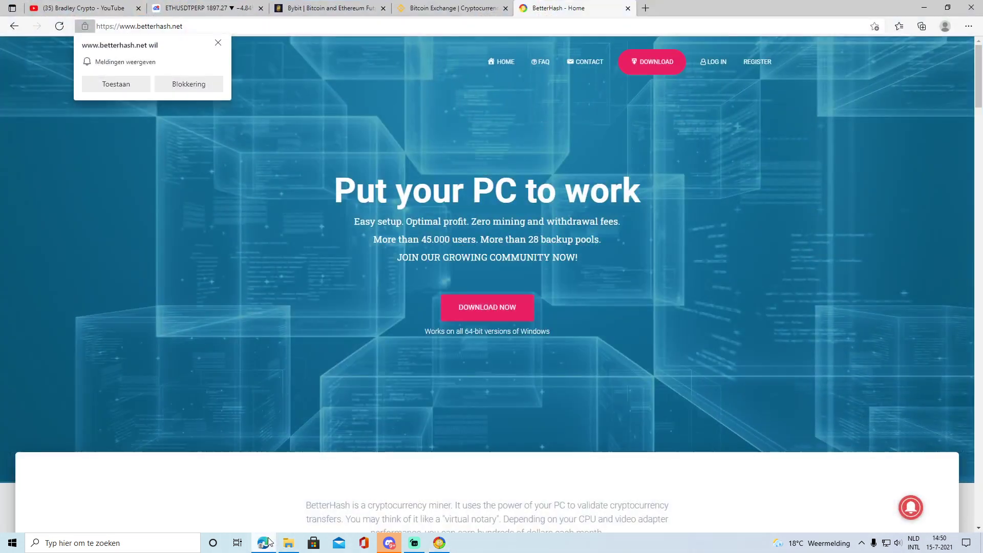
mouse_move(588, 62)
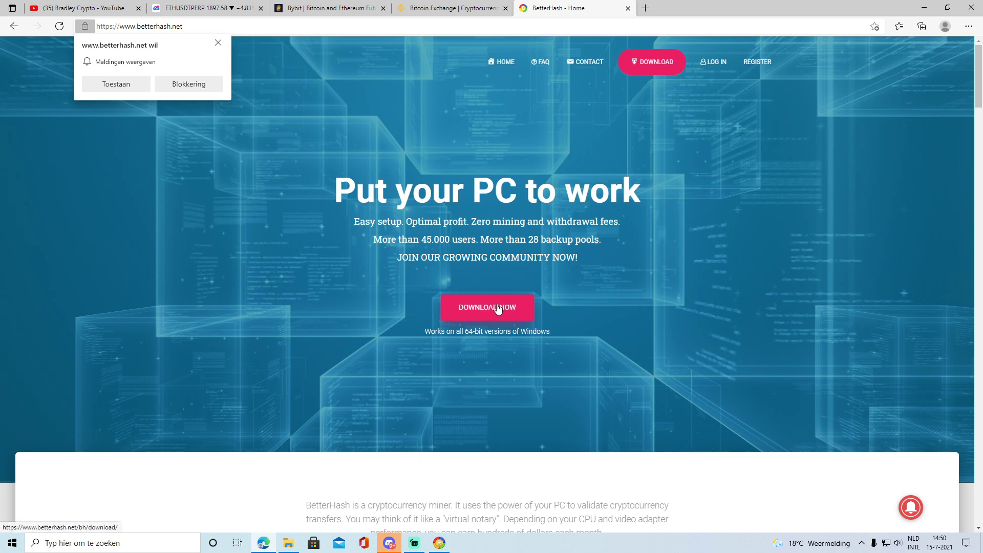
mouse_move(536, 168)
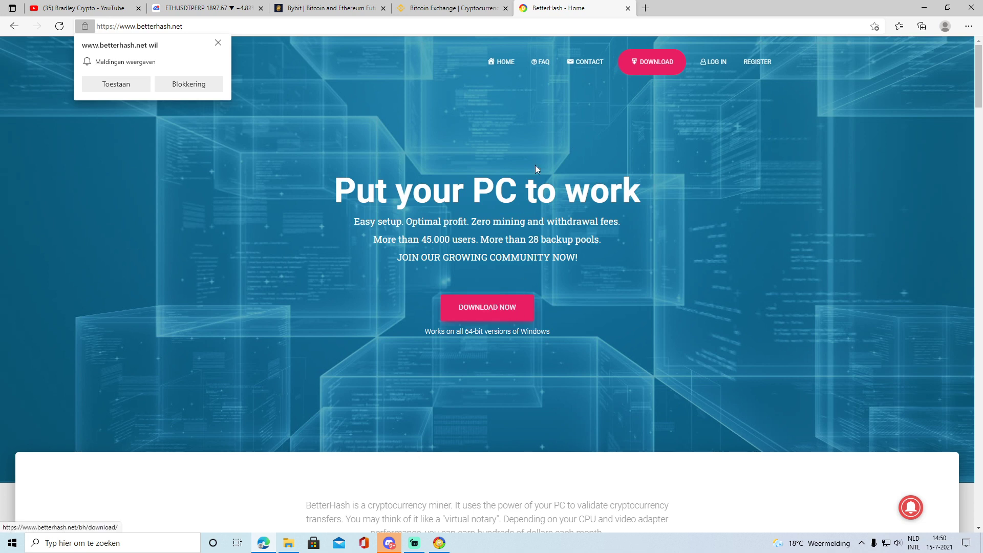
mouse_move(575, 111)
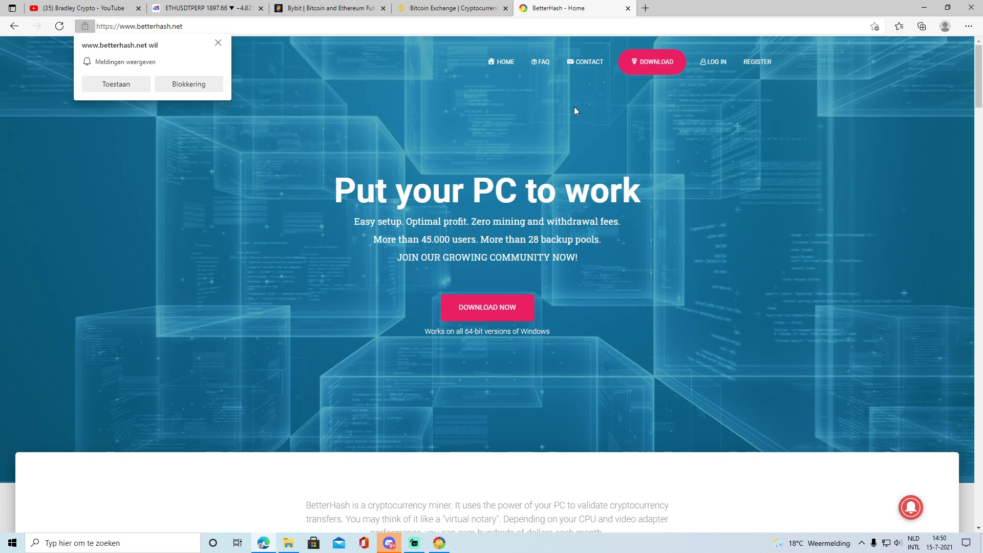
mouse_move(651, 61)
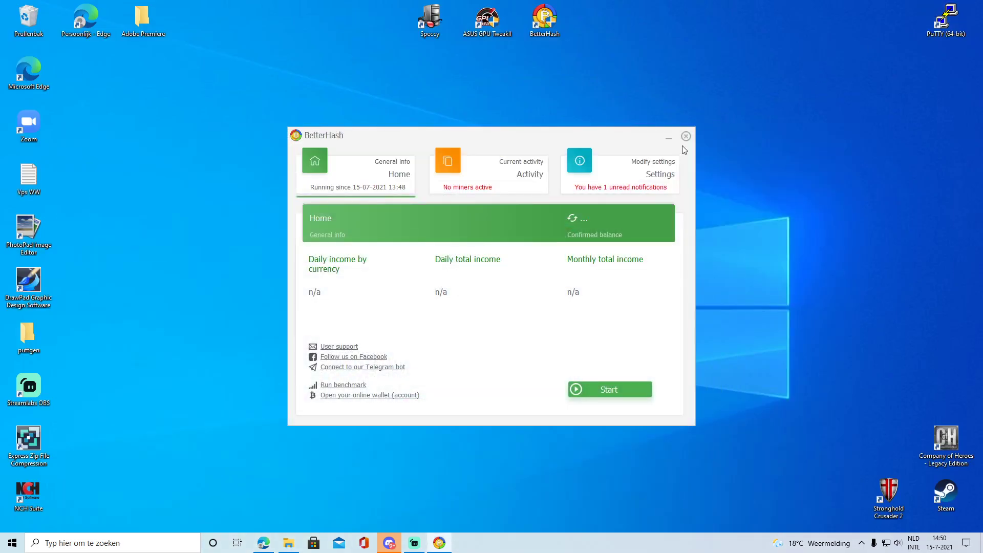
mouse_move(495, 255)
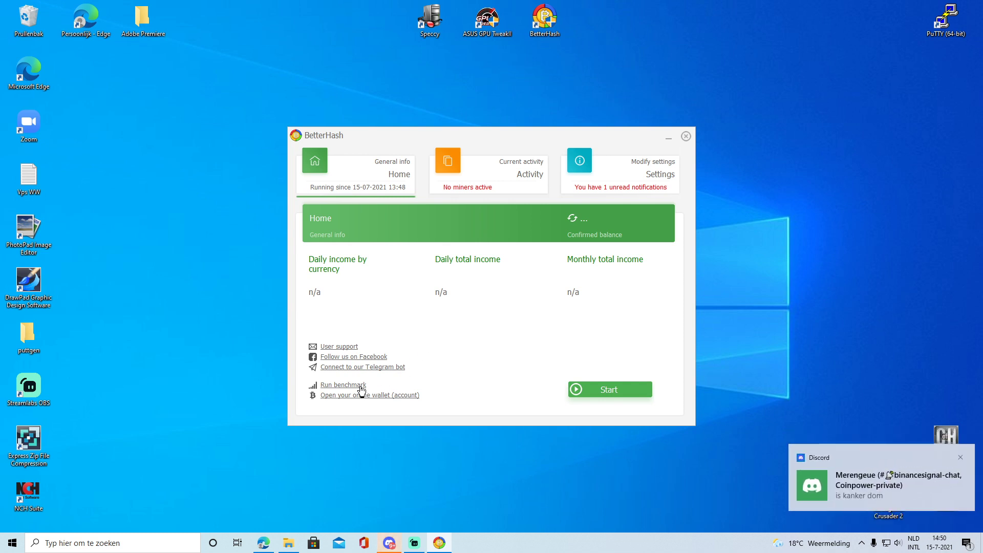
Run the Mining adapters benchmark on the CPU and GPU until it finishes.
left_click(343, 384)
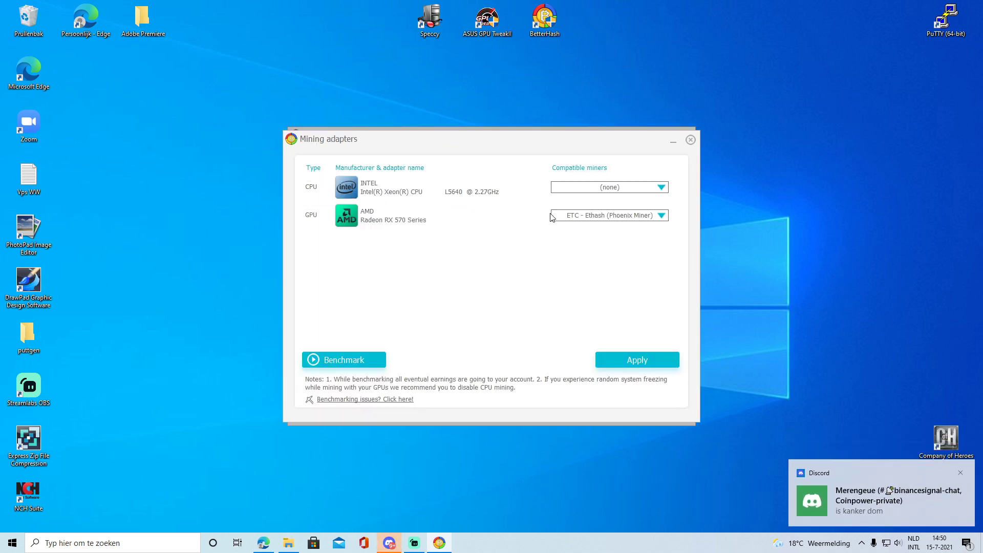
left_click(343, 359)
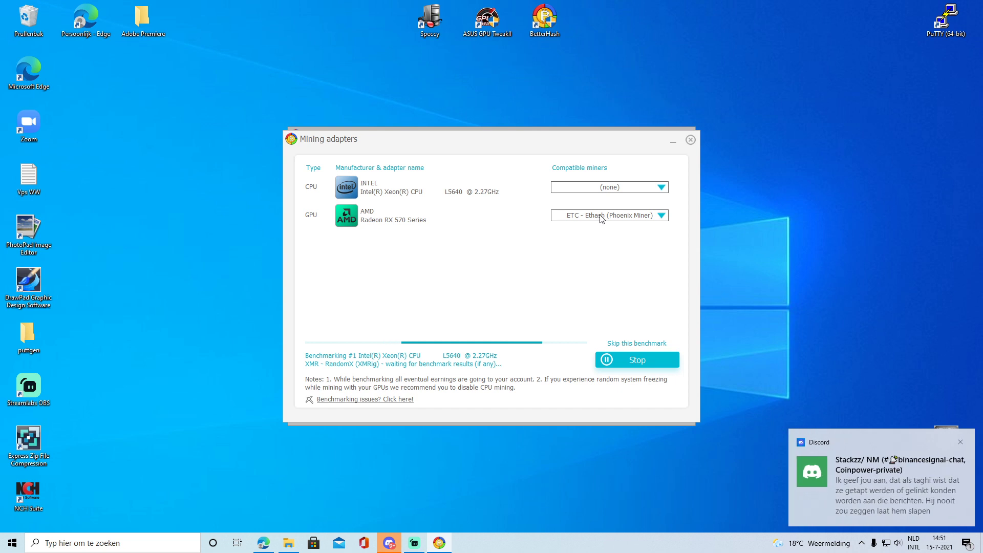
mouse_move(388, 225)
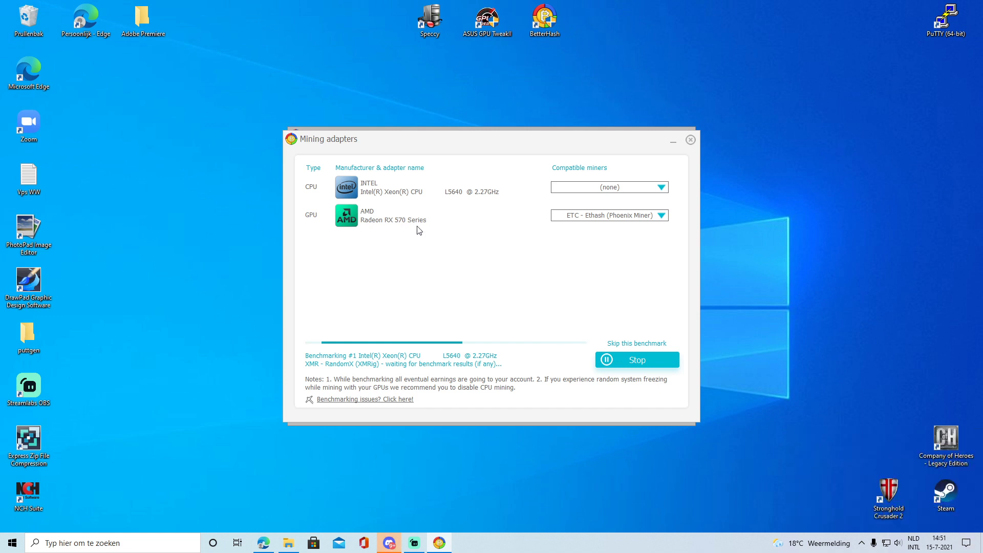
mouse_move(580, 226)
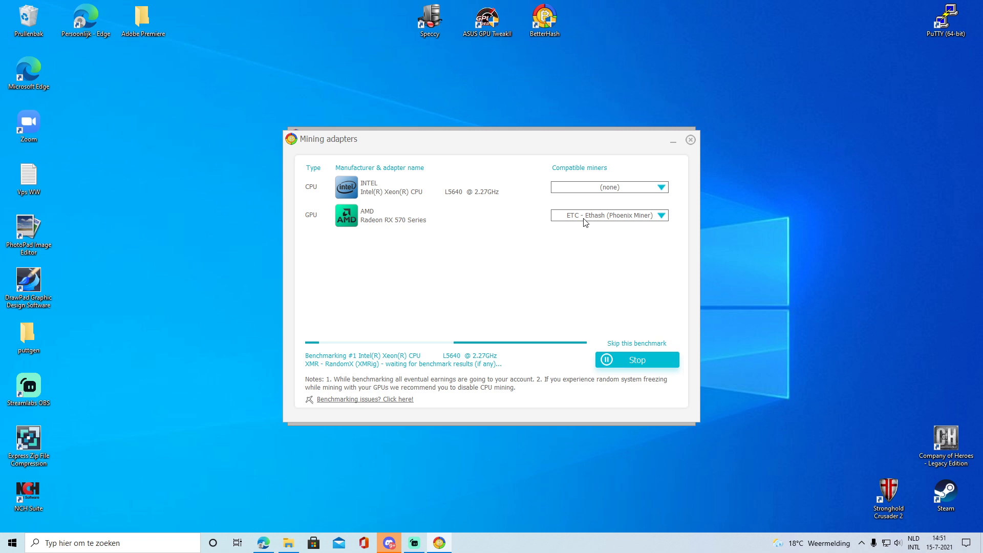
mouse_move(585, 227)
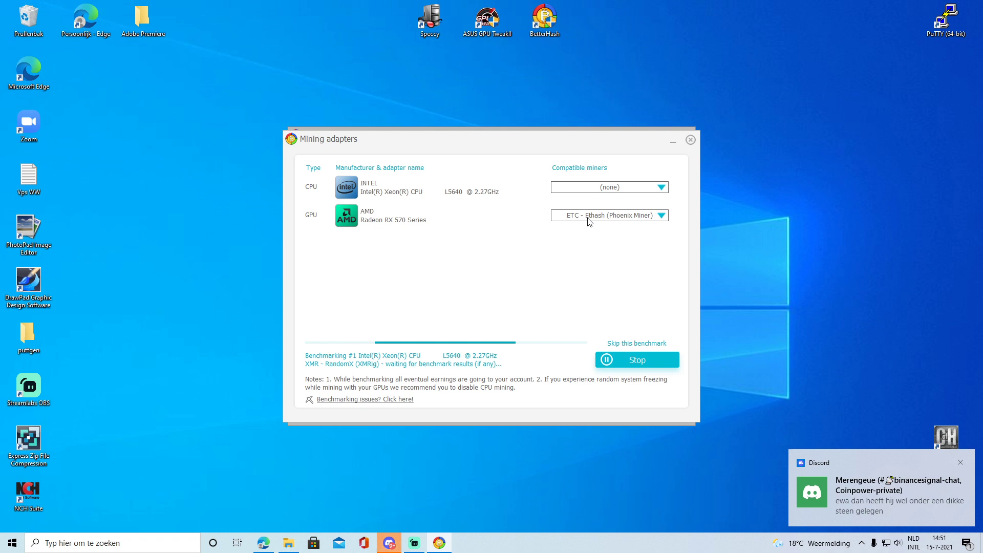
left_click(659, 215)
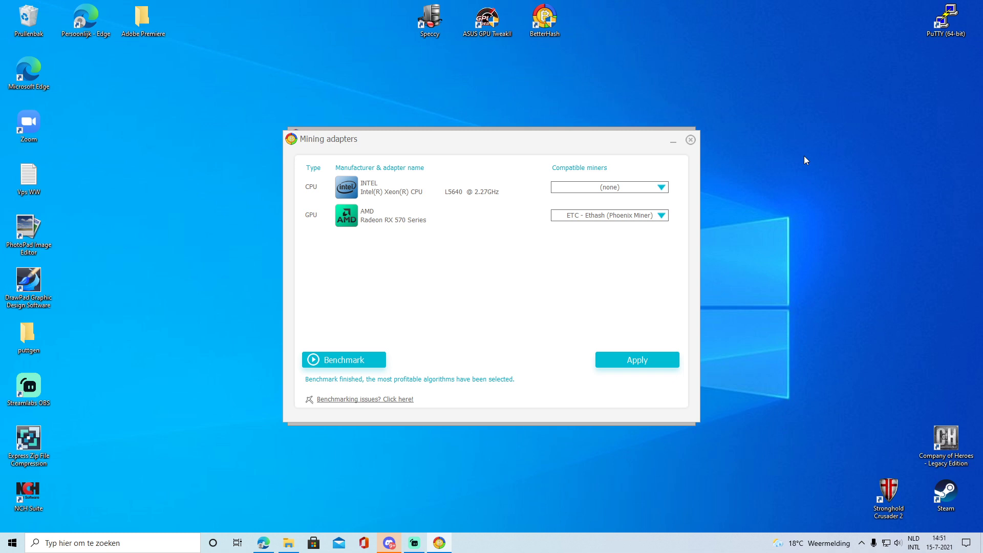
mouse_move(608, 264)
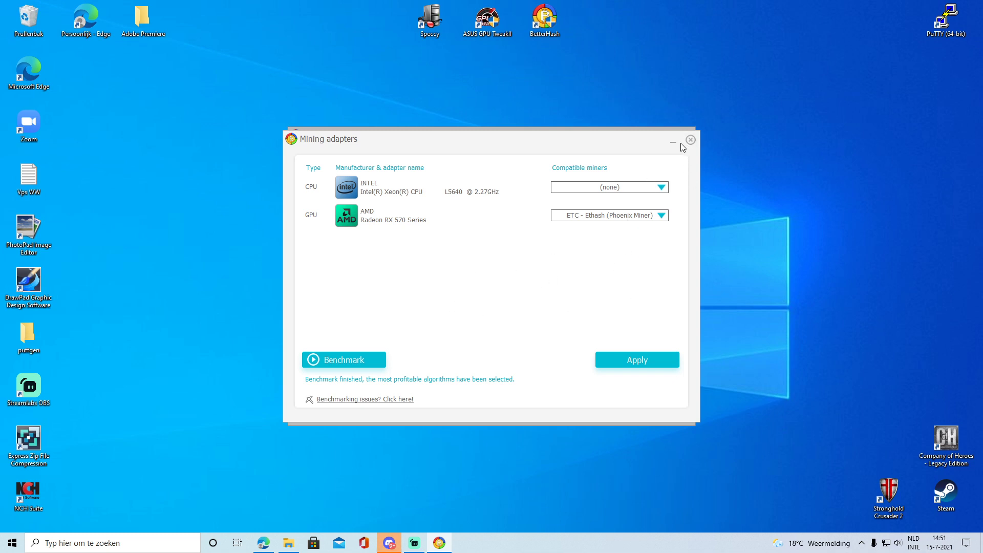
Close the Mining adapters window and stop the running ETC miner.
left_click(690, 139)
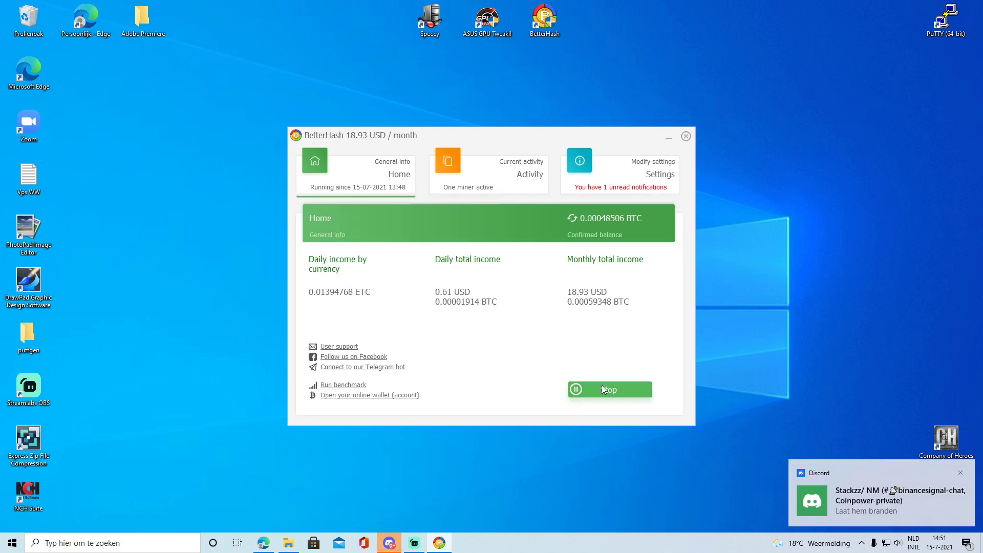
left_click(608, 389)
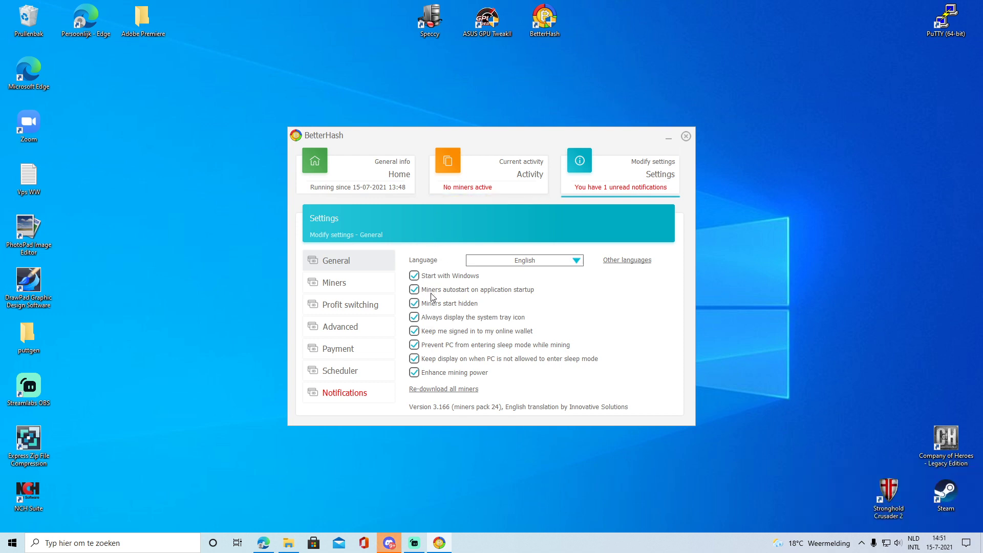
mouse_move(483, 277)
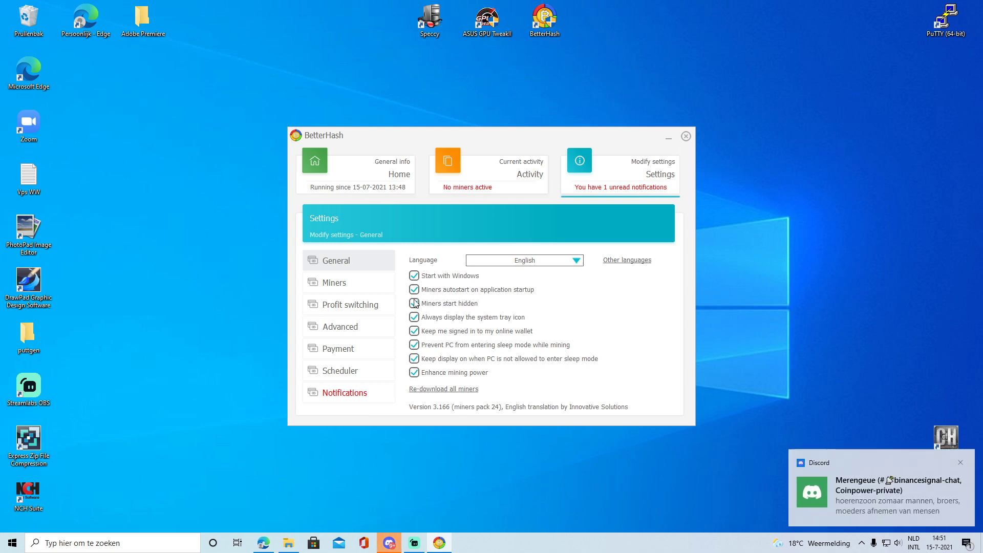
Turn off Start with Windows, miner autostart on startup and hidden miner start.
left_click(413, 275)
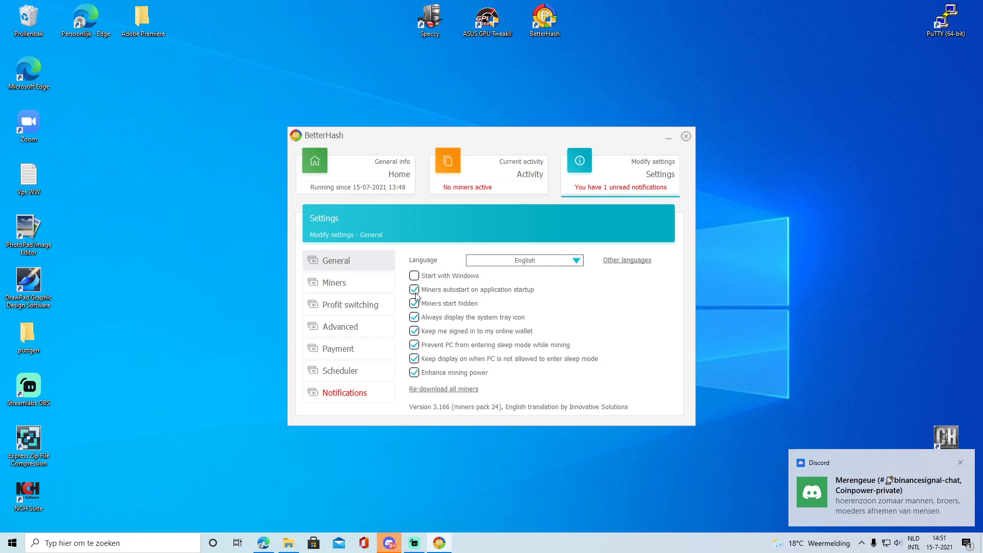
left_click(413, 290)
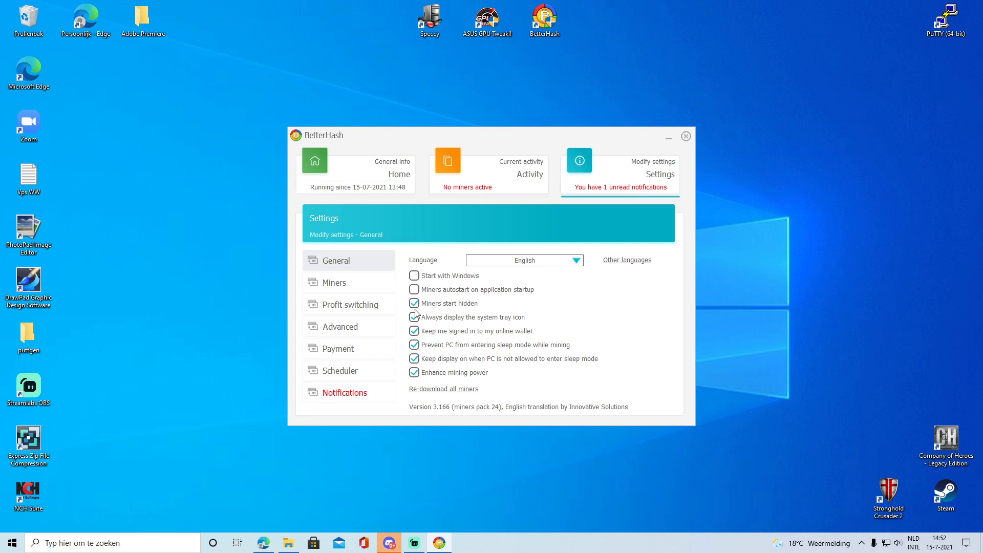
left_click(414, 303)
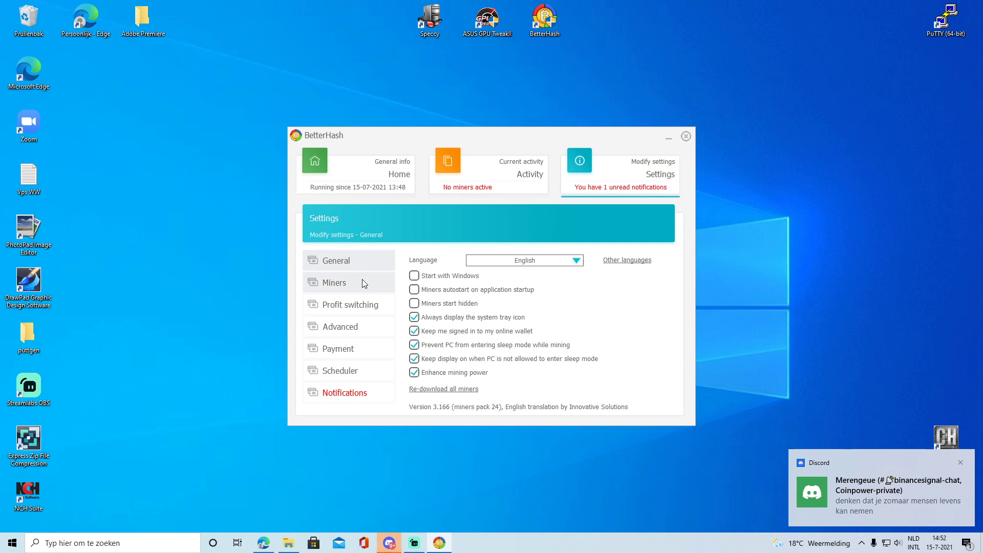
left_click(346, 304)
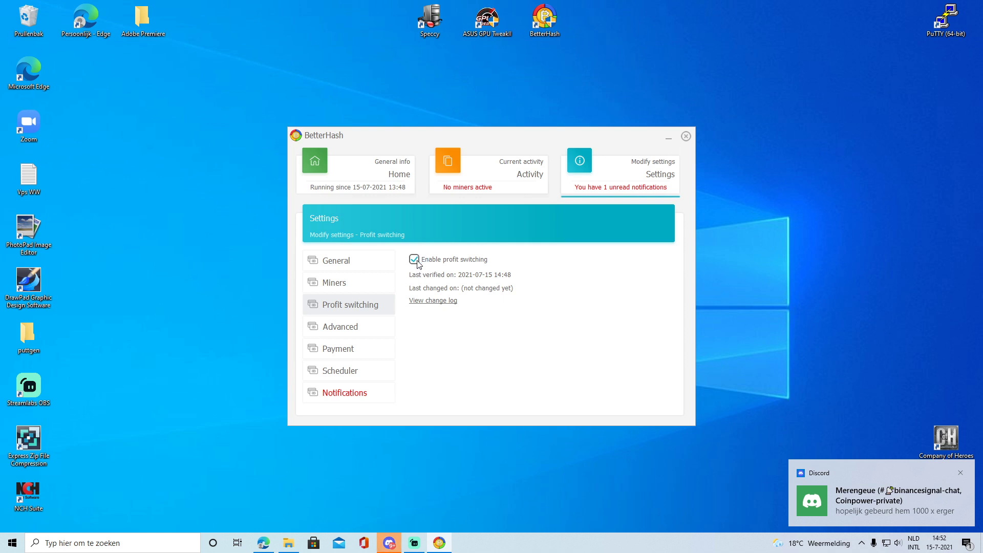
mouse_move(421, 264)
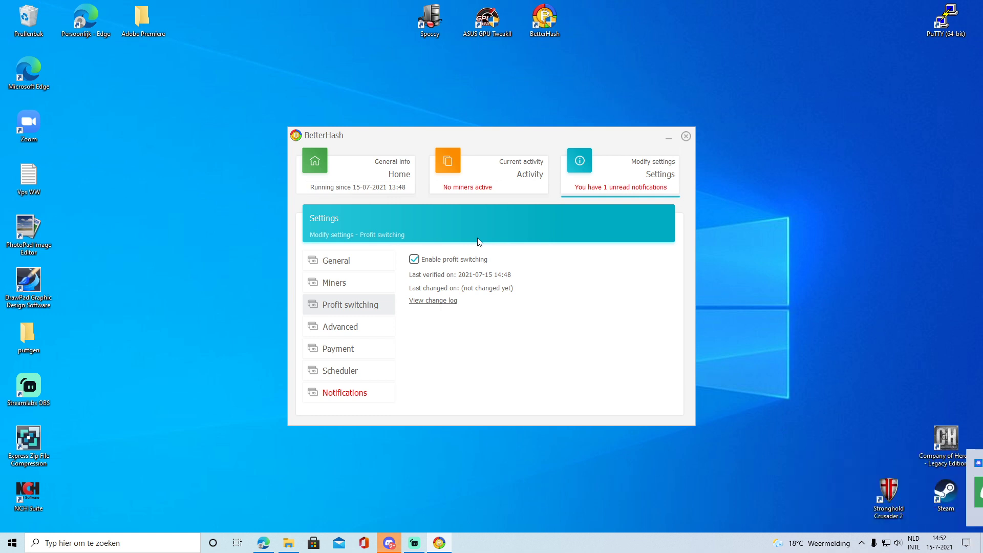
mouse_move(437, 263)
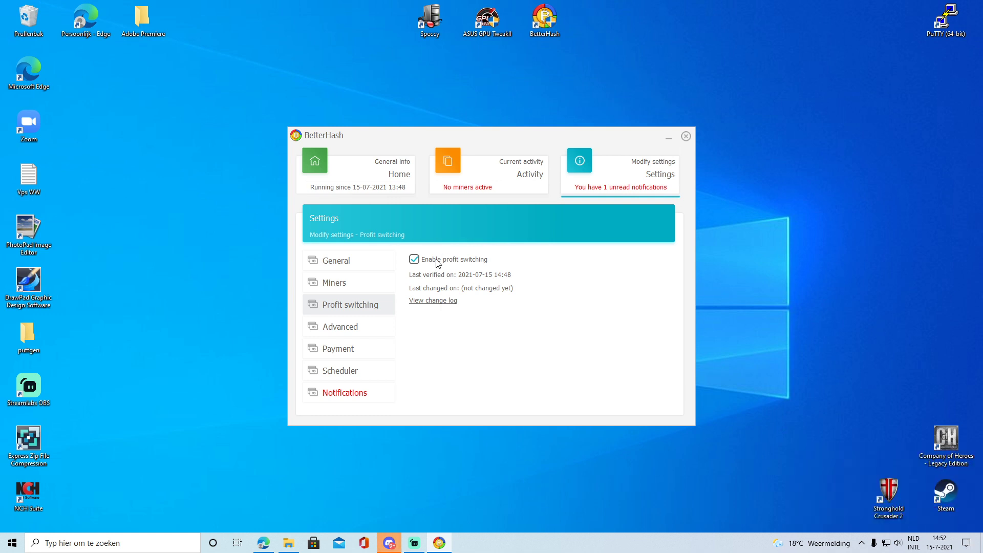
Uncheck 'Enable profit switching' and show the Advanced settings page.
left_click(413, 259)
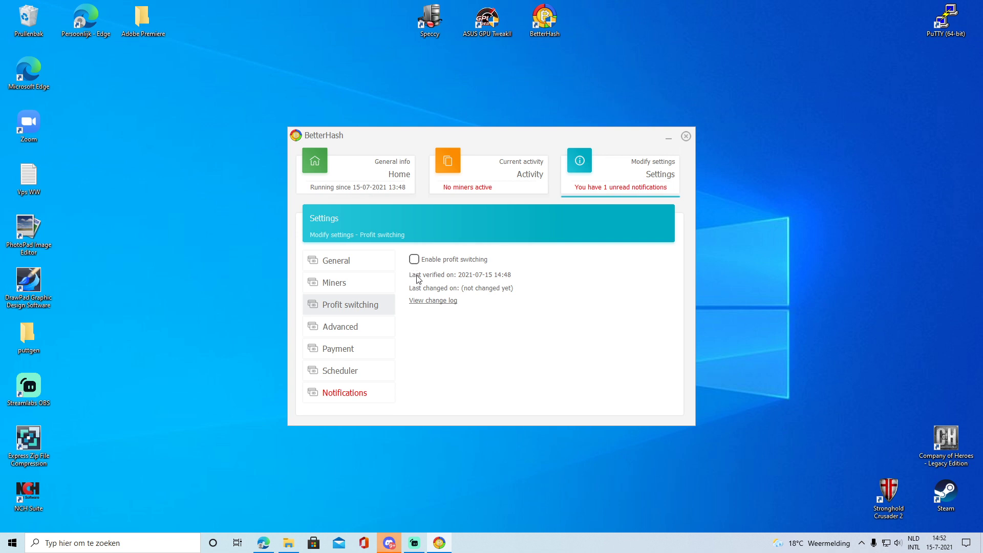
mouse_move(424, 273)
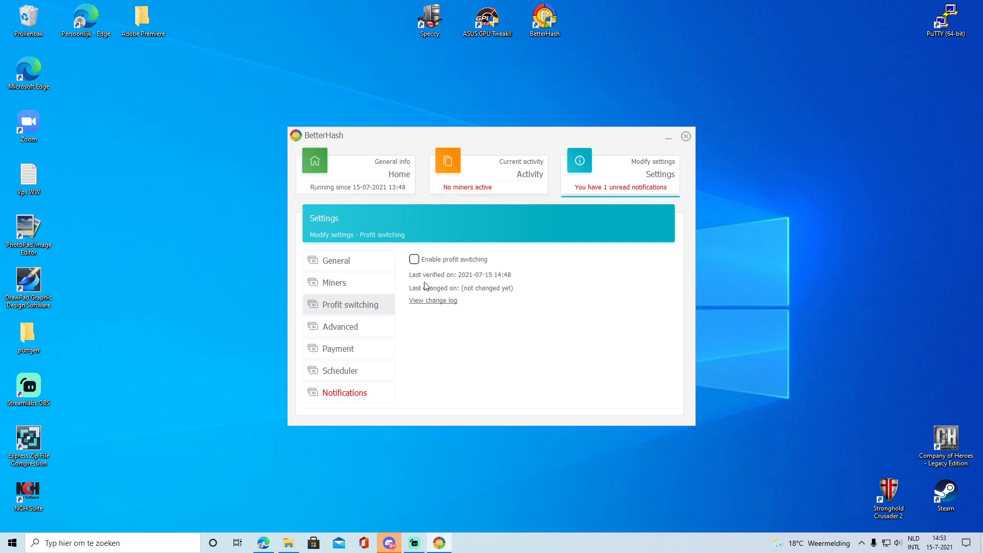
mouse_move(341, 326)
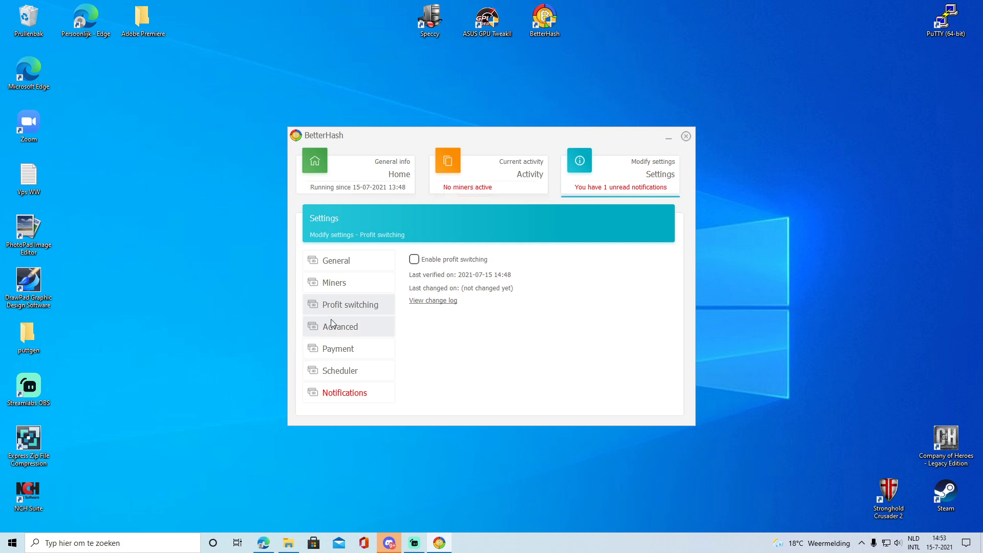
left_click(340, 326)
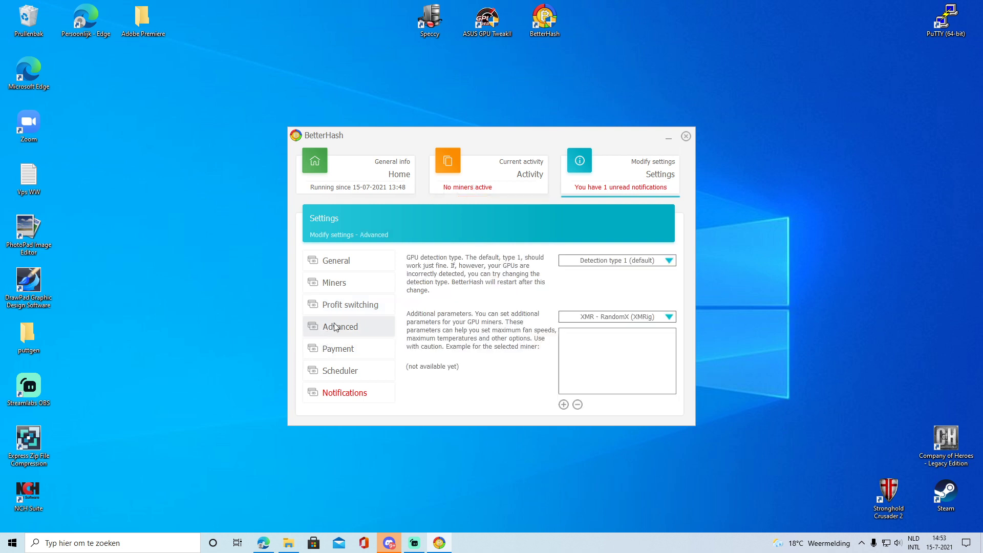
Look through the Payment, General, Miners and Advanced settings, then return to Home.
left_click(338, 348)
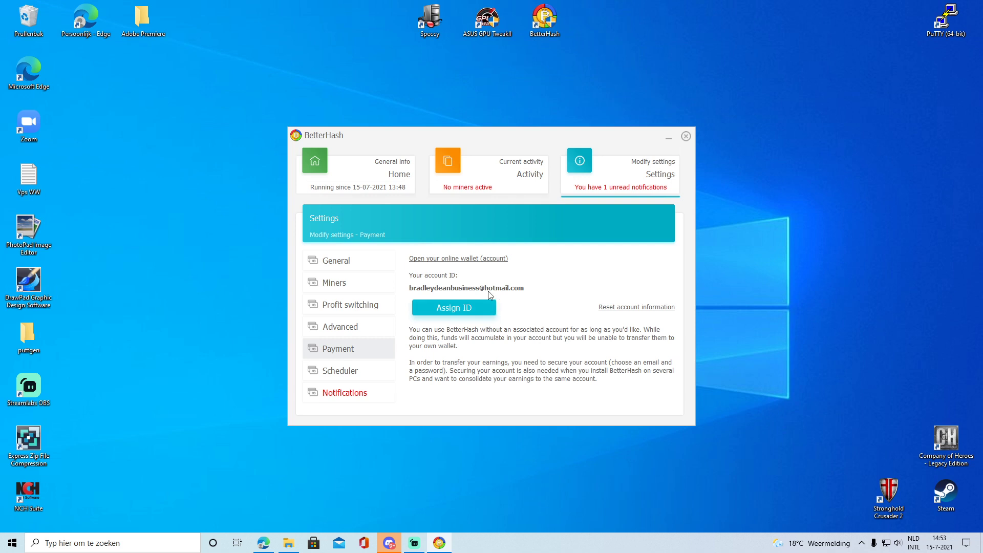
left_click(336, 260)
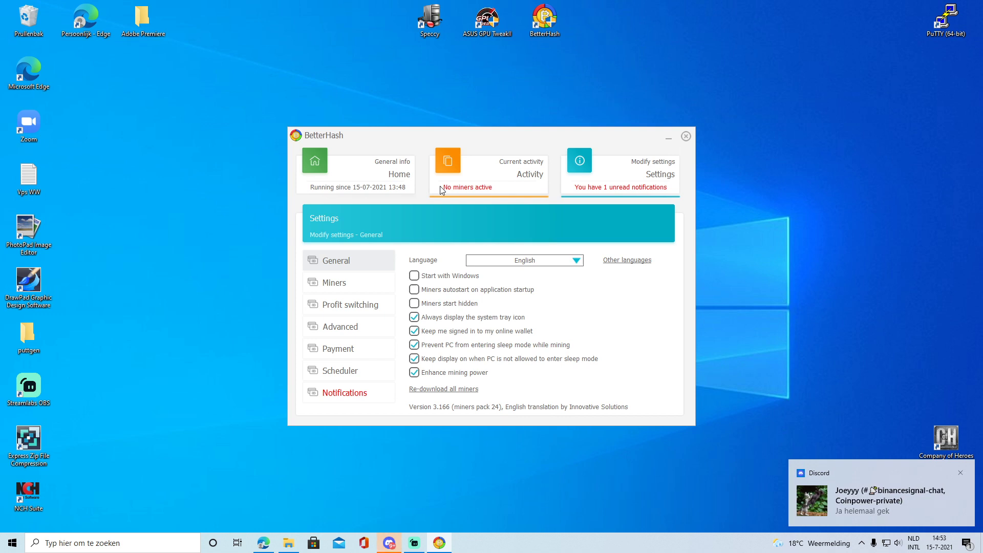
left_click(334, 282)
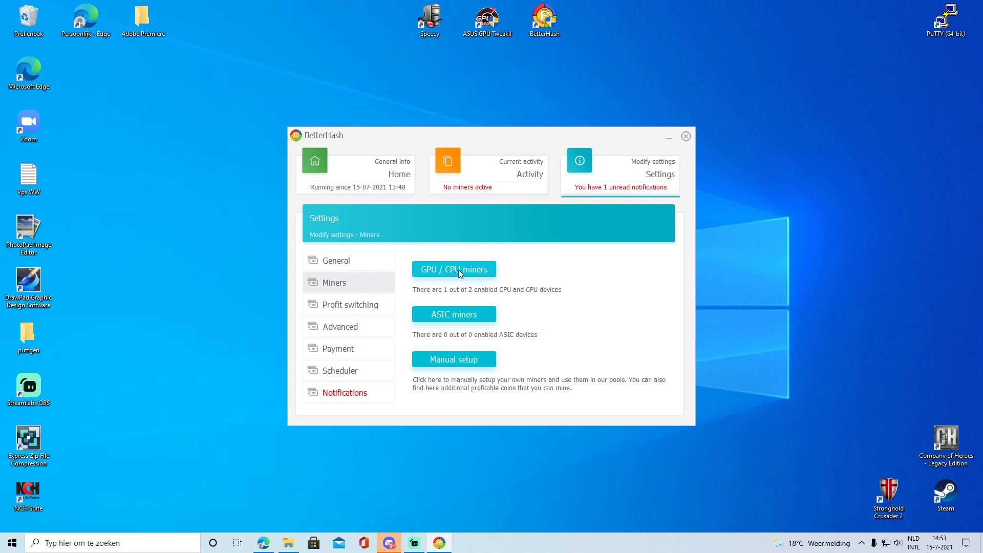
mouse_move(453, 291)
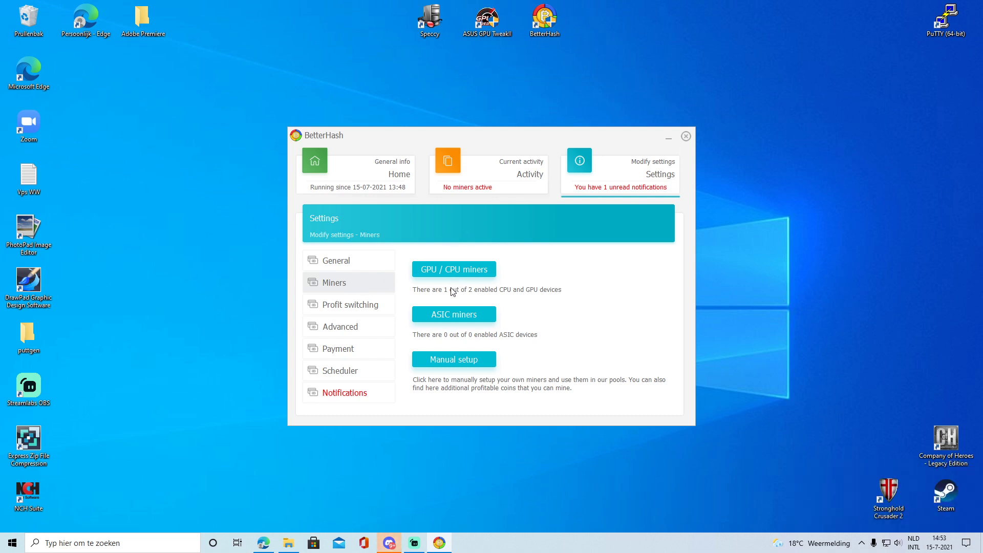
mouse_move(448, 295)
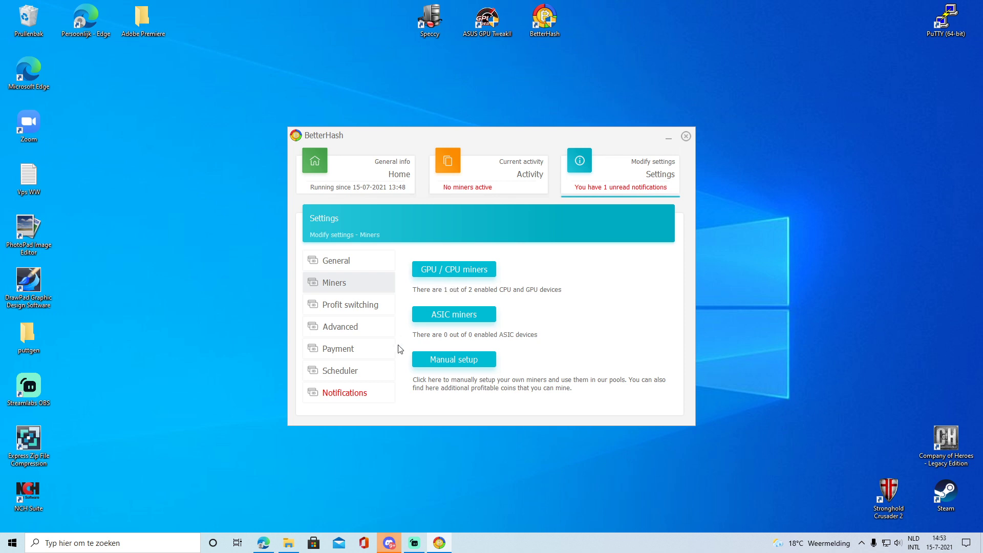
mouse_move(349, 304)
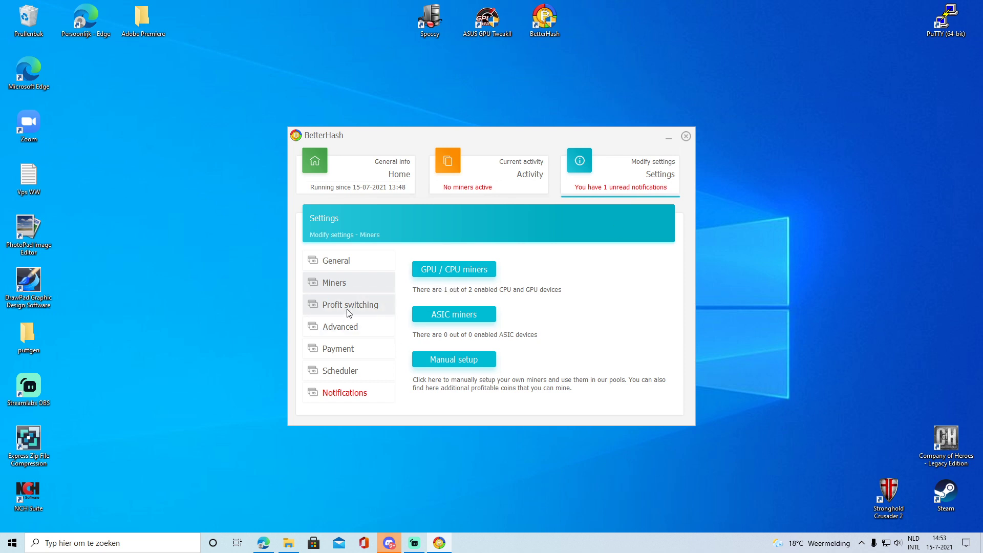
left_click(340, 327)
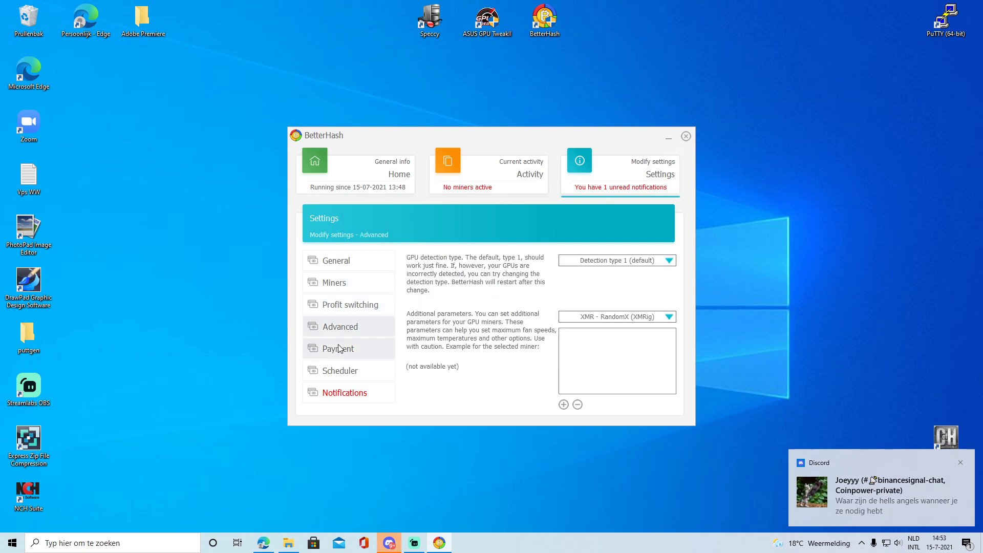
left_click(335, 260)
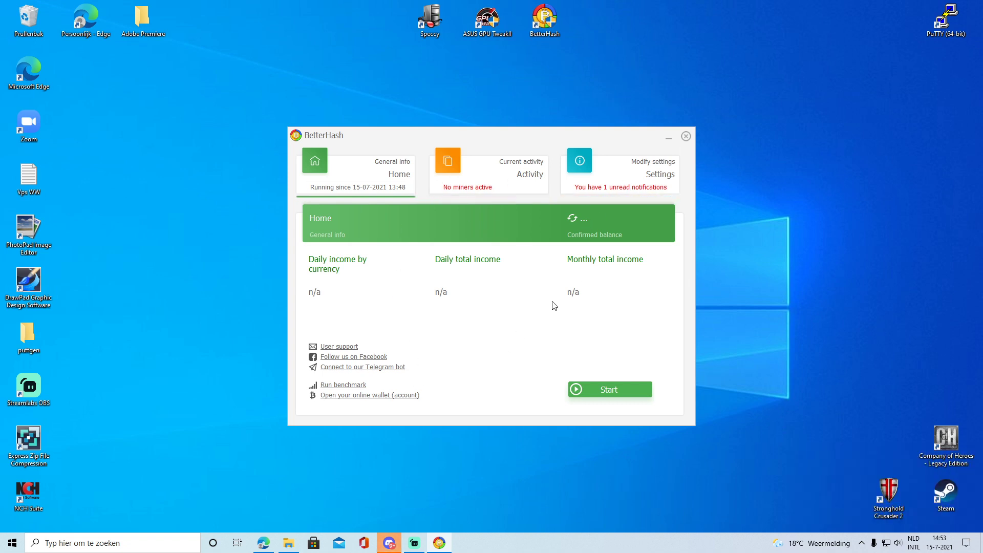
mouse_move(636, 389)
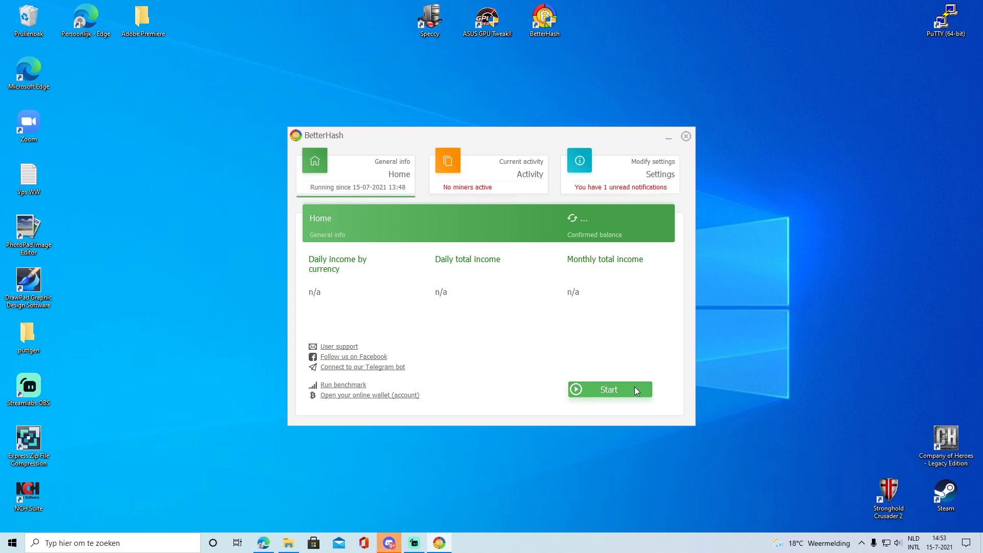
Mine ETC on the GPU briefly, stop the miner, and switch to Streamlabs OBS.
left_click(607, 389)
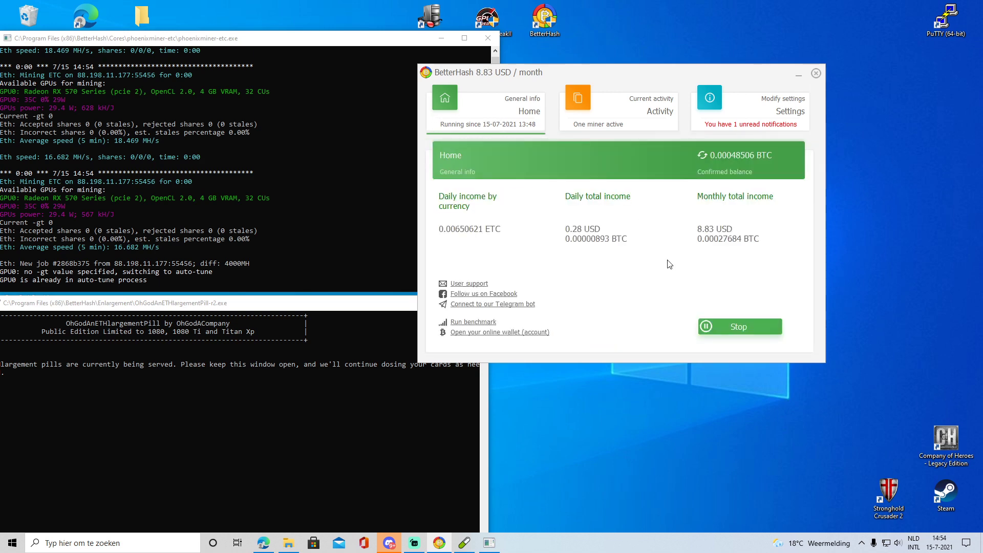
left_click(738, 326)
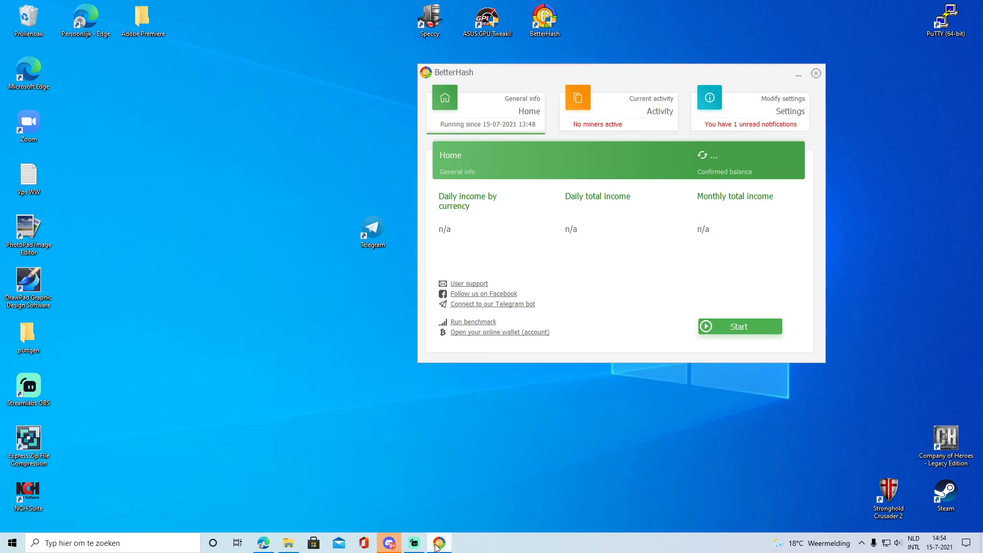
left_click(413, 542)
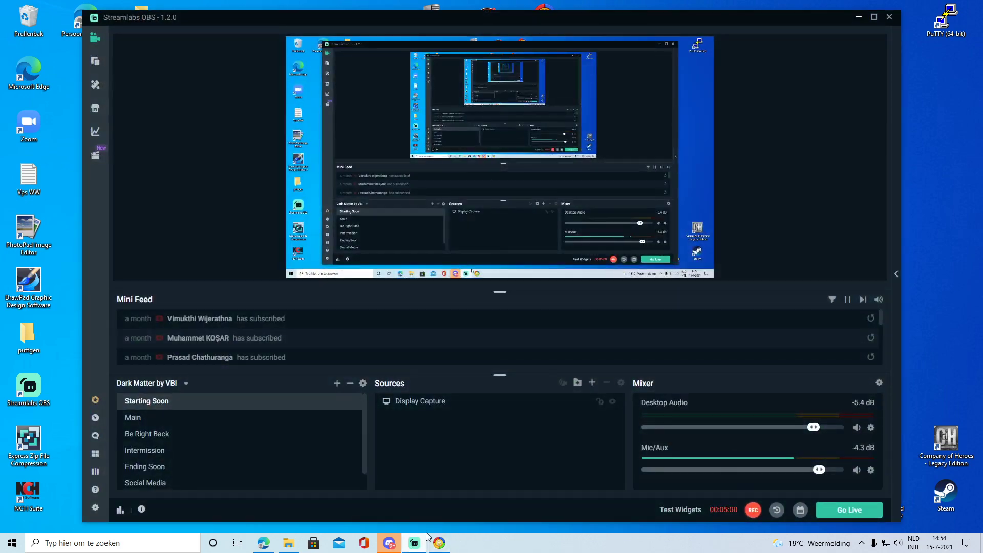